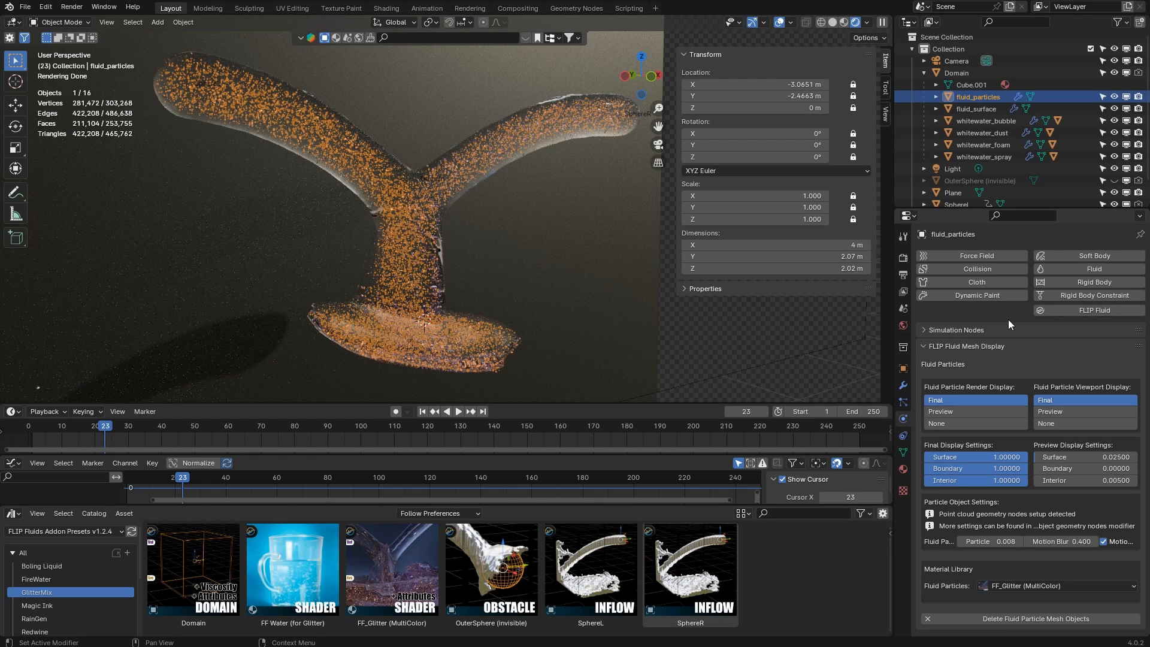
mouse_move(995, 377)
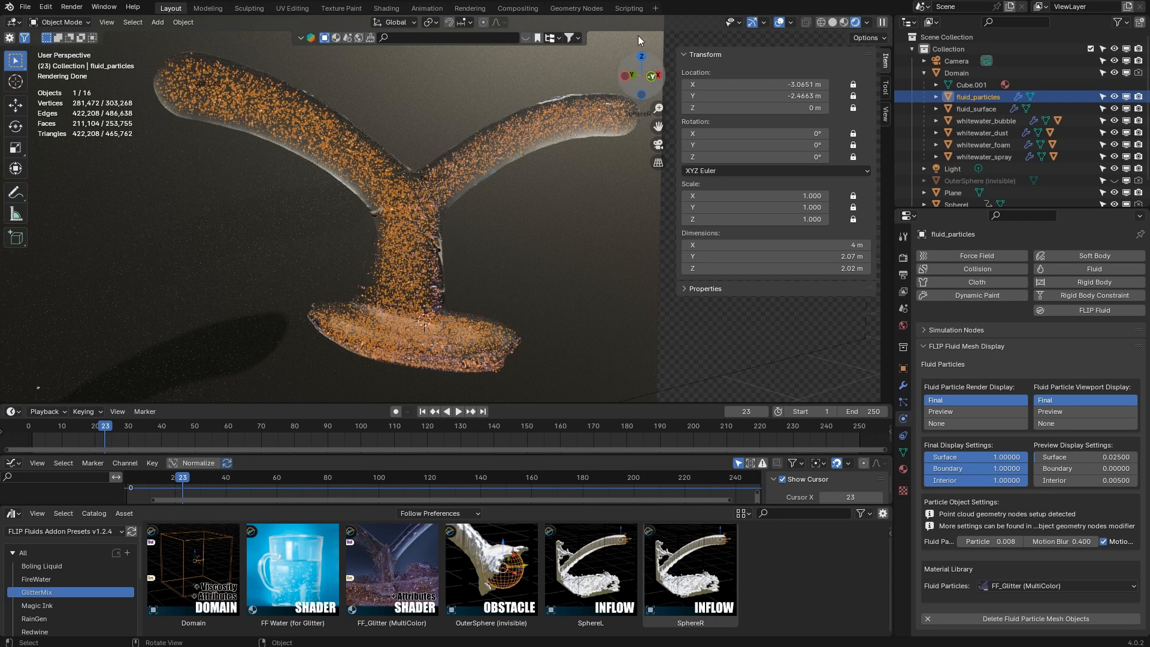
Inspect the glitter particles' geometry nodes in rendered shading, then start a new General file
click(576, 9)
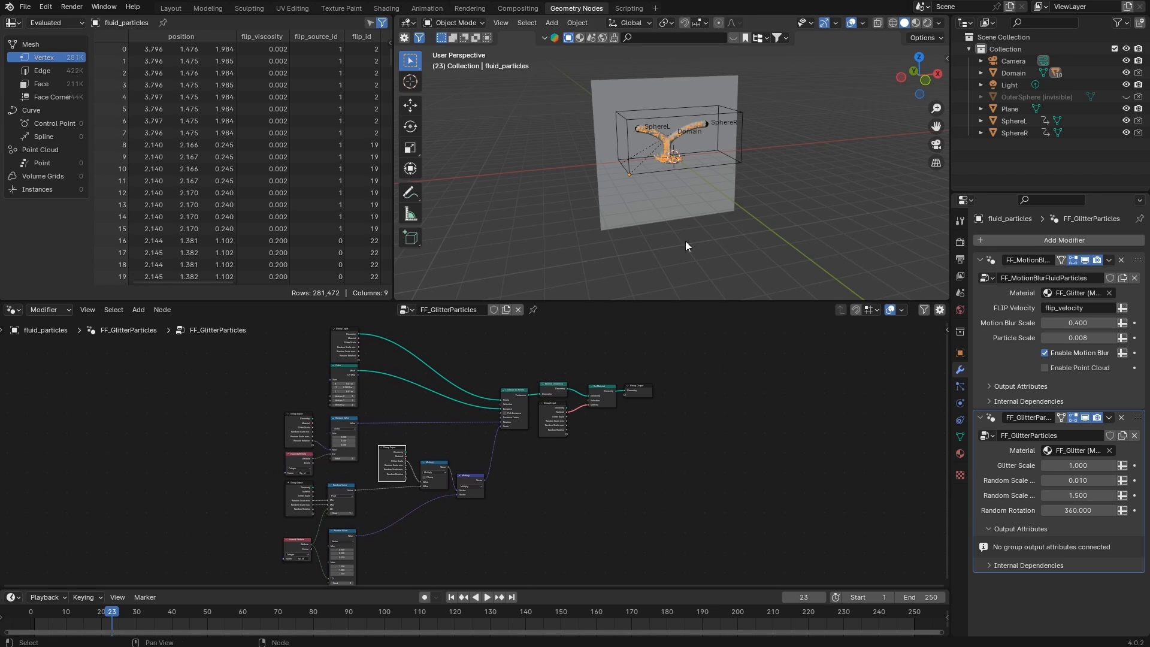
click(487, 596)
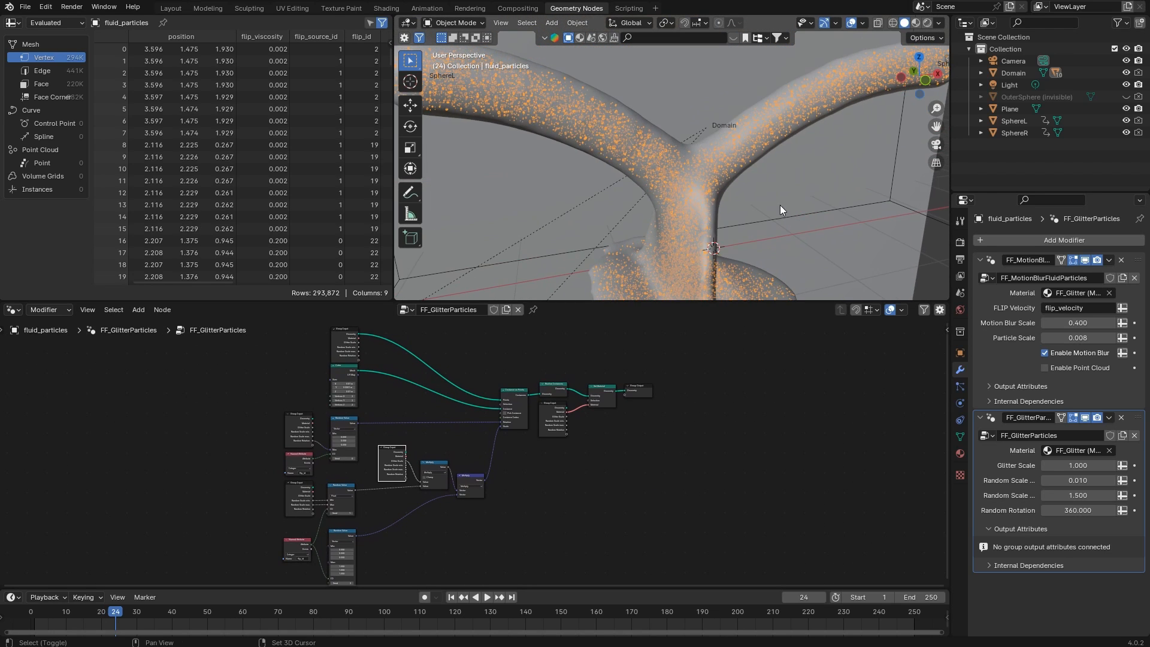
click(912, 23)
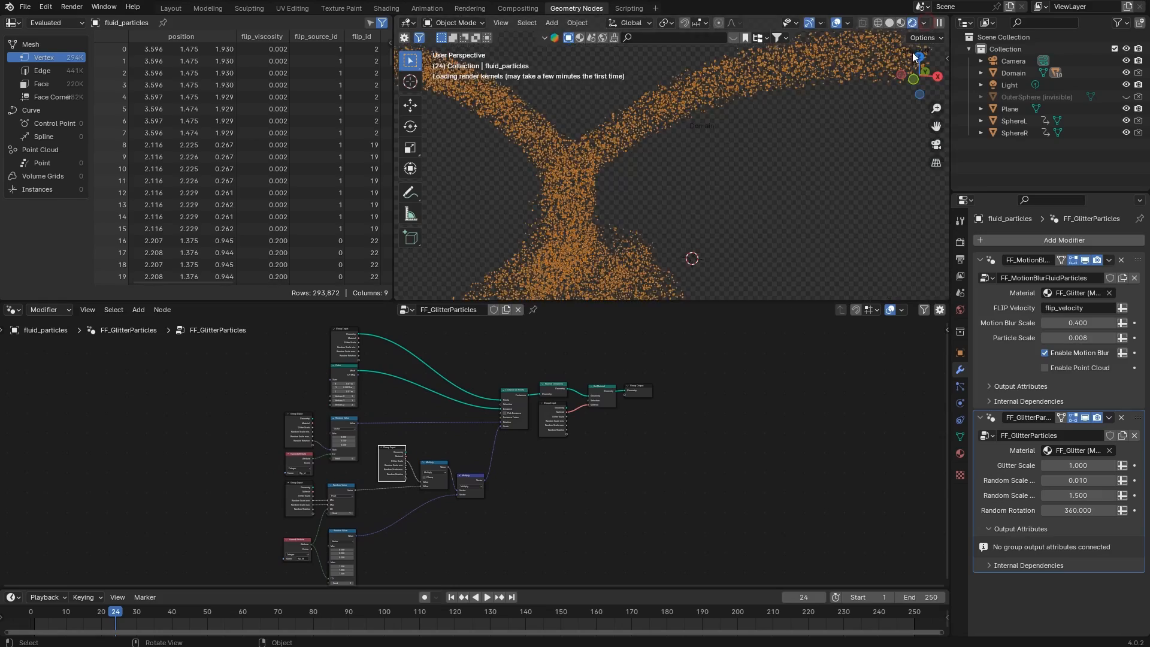
click(171, 9)
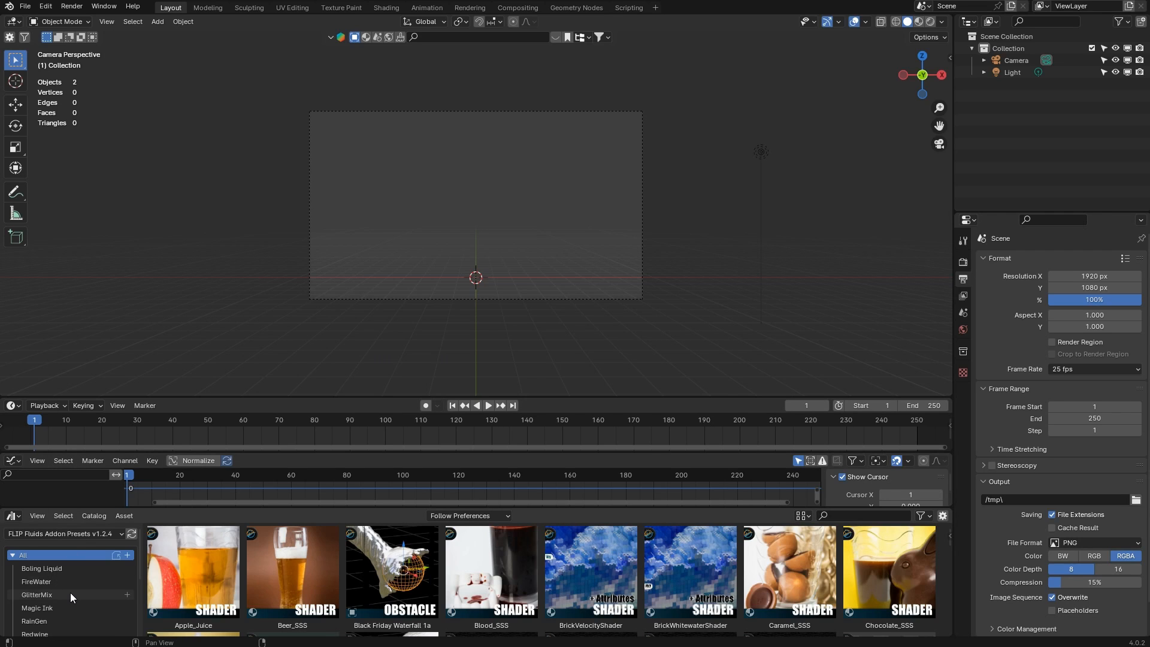
Bring in the GlitterMix Domain and OuterSphere obstacle, then hide OuterSphere in the viewport
click(37, 595)
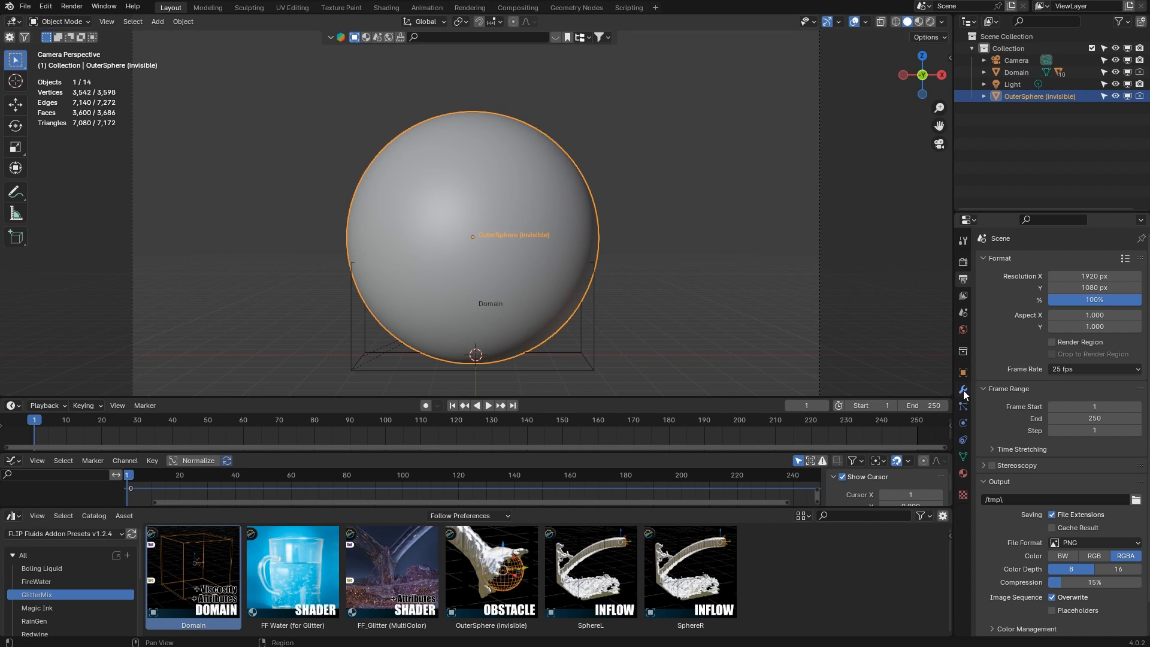
click(963, 390)
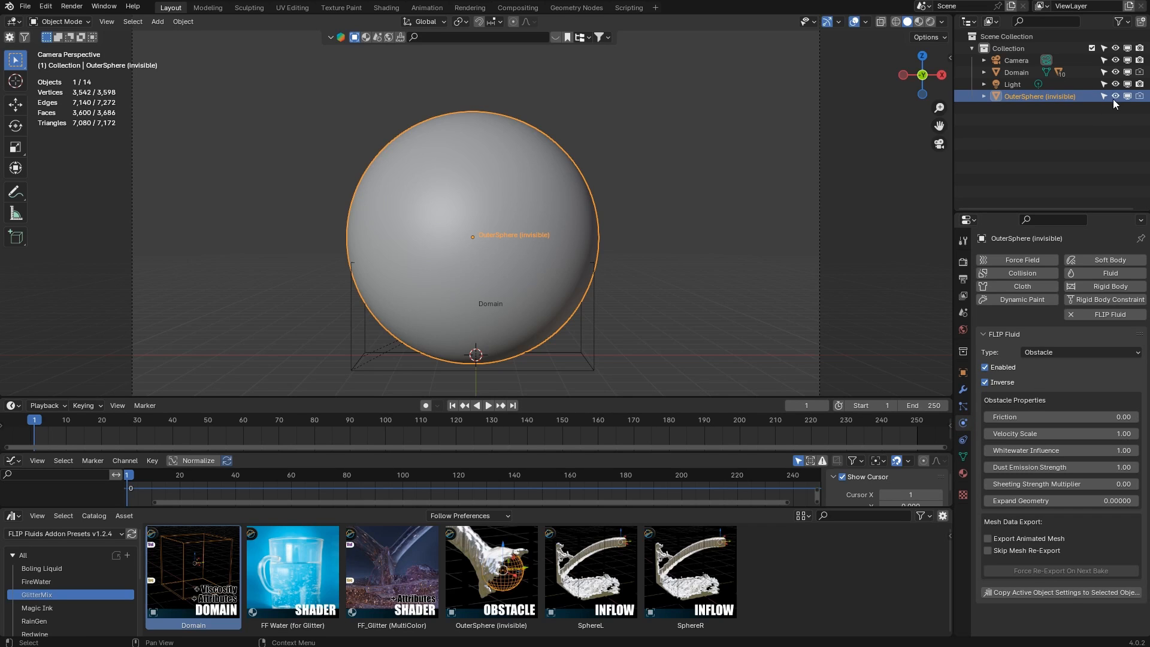
click(1127, 95)
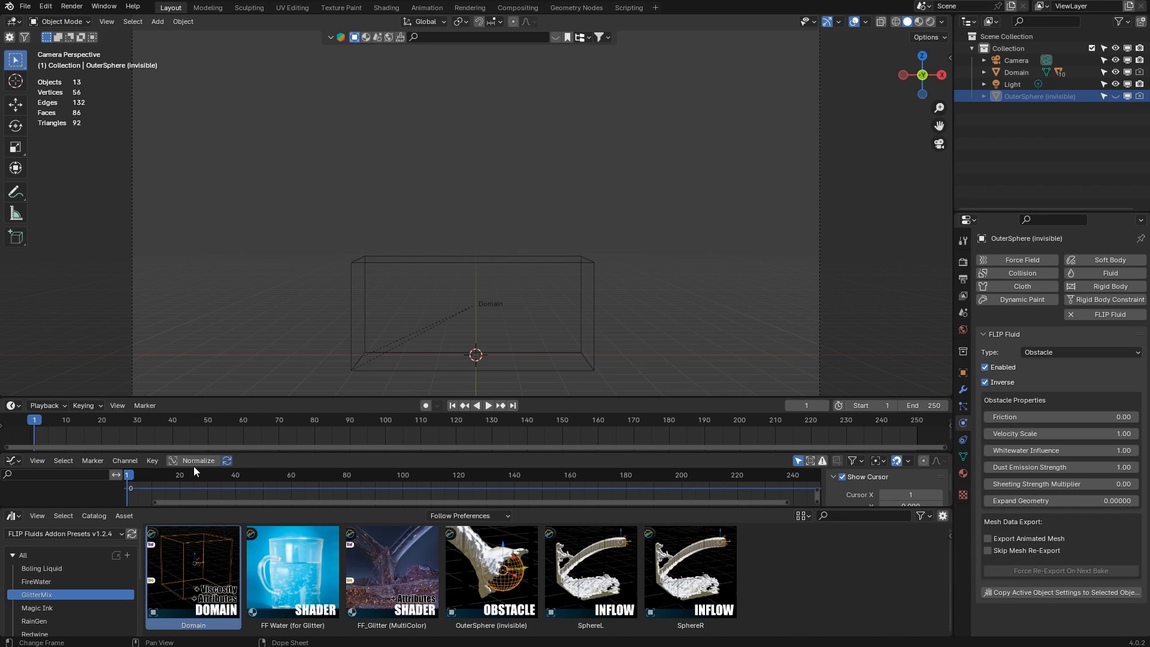
Add the SphereL and SphereR inflow presets and compare their FLIP inflow settings
click(591, 571)
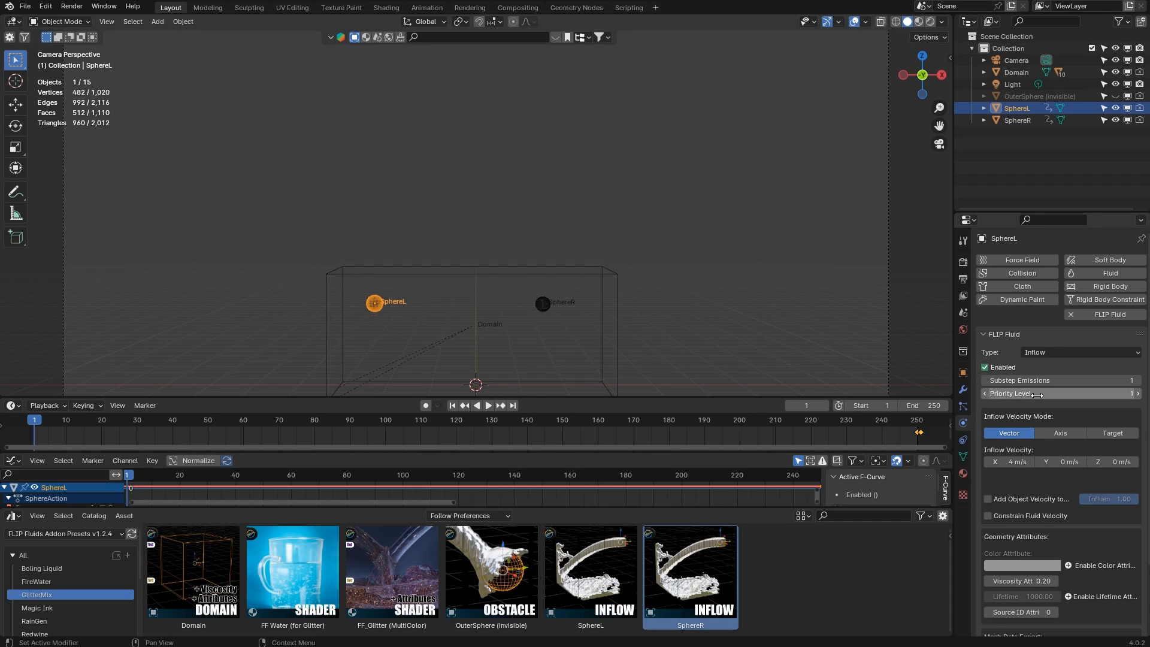
scroll(down, 3)
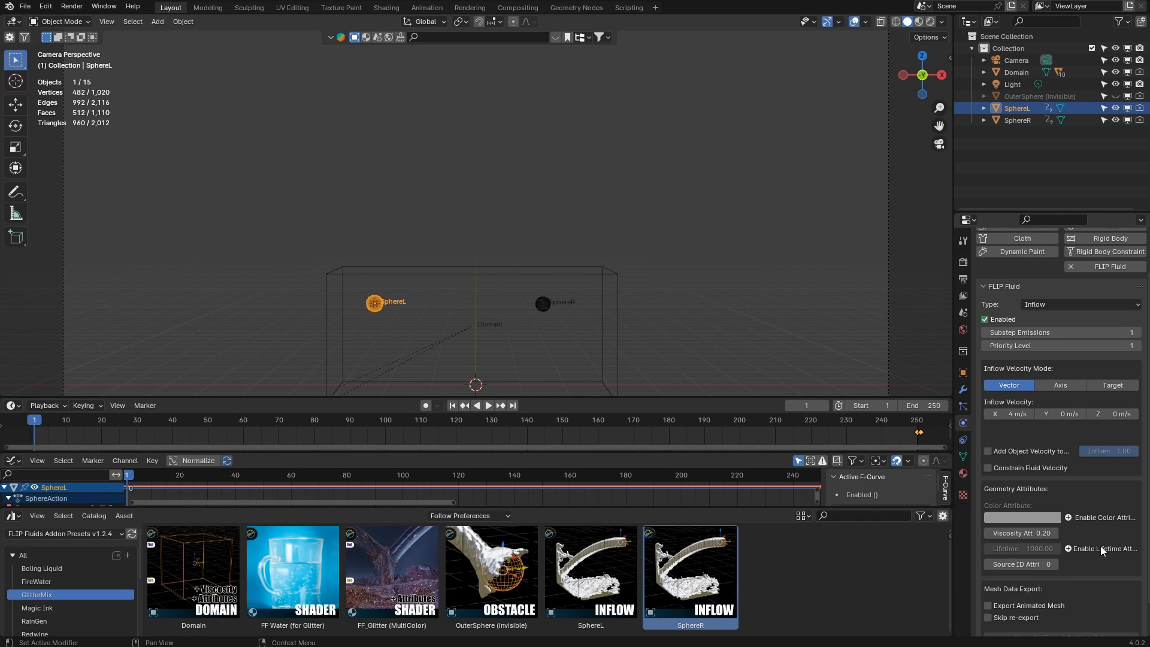
click(543, 304)
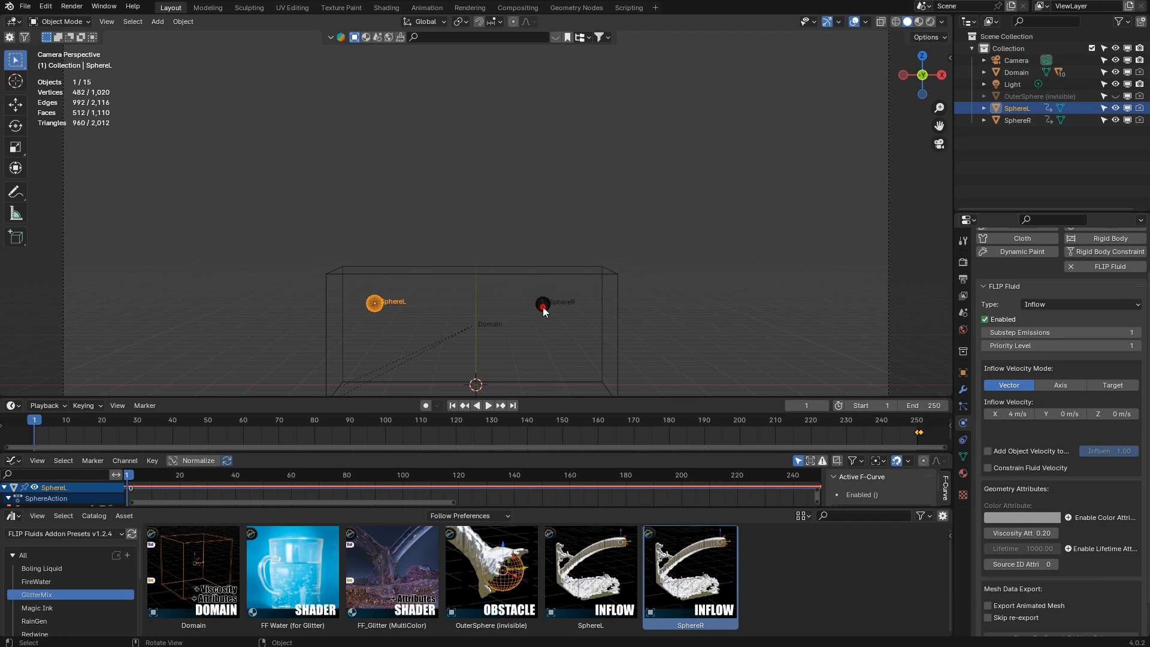
click(543, 303)
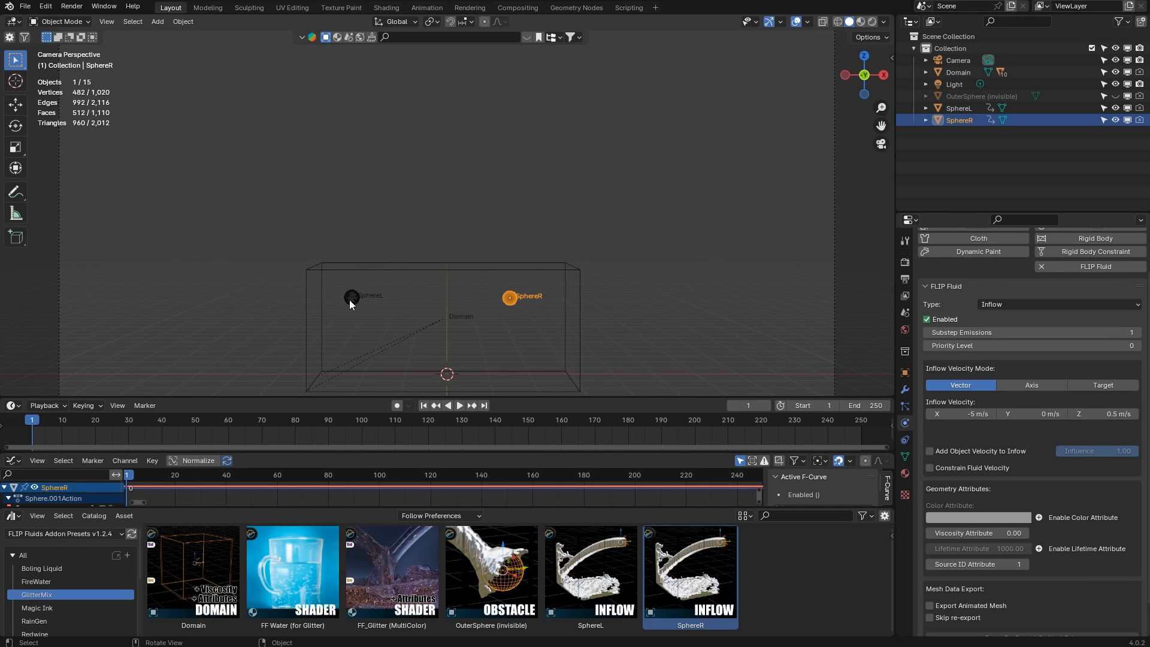
click(959, 108)
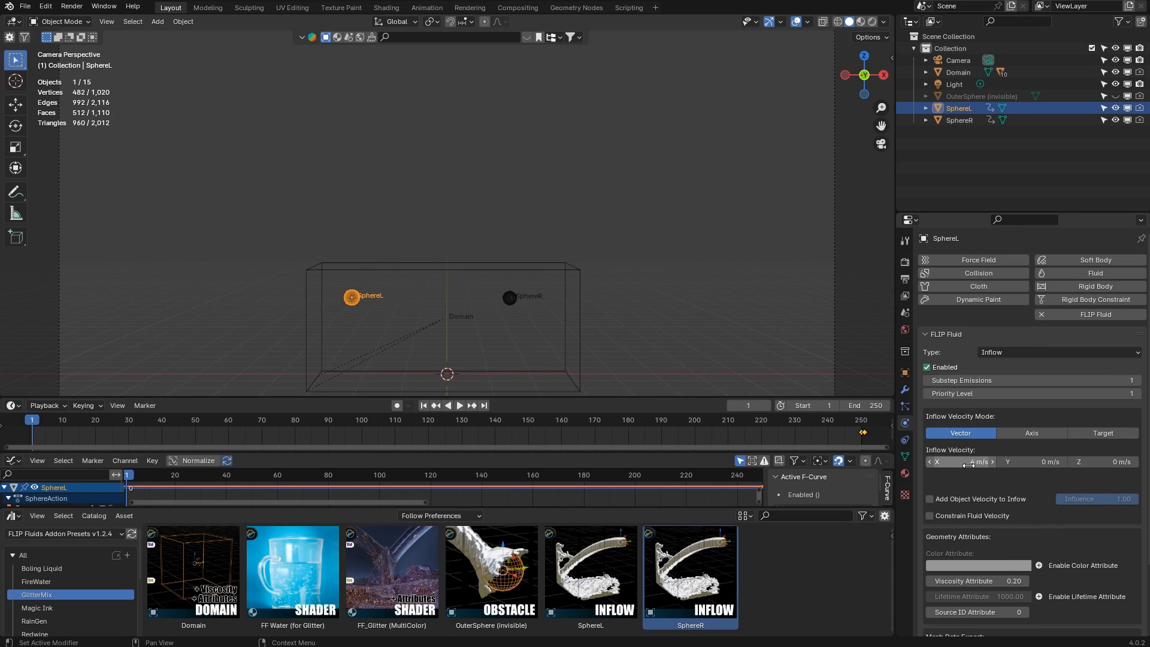
mouse_move(965, 462)
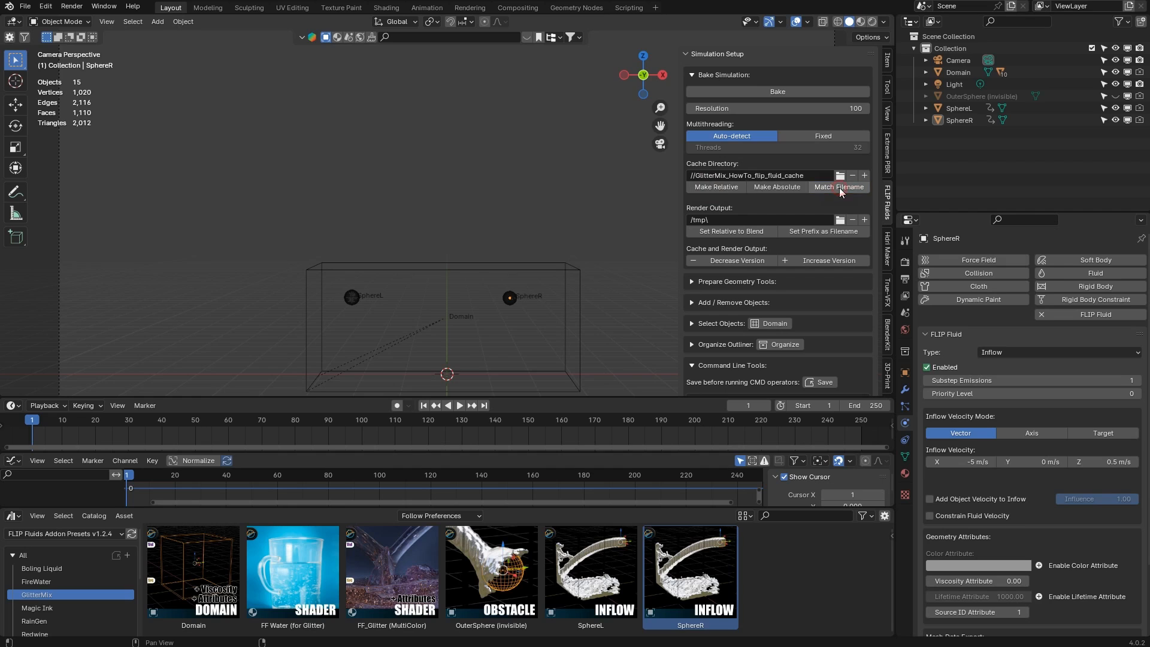
Match the render output to the filename, bake about 52 frames, and preview the fluid rendered
click(822, 232)
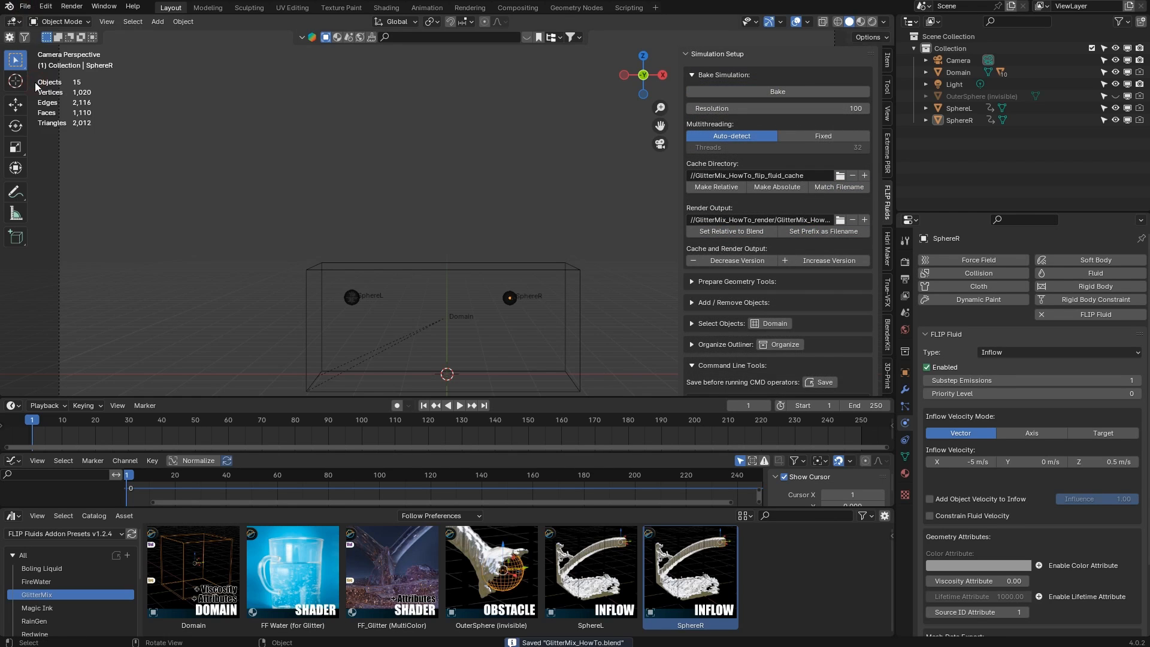
click(776, 91)
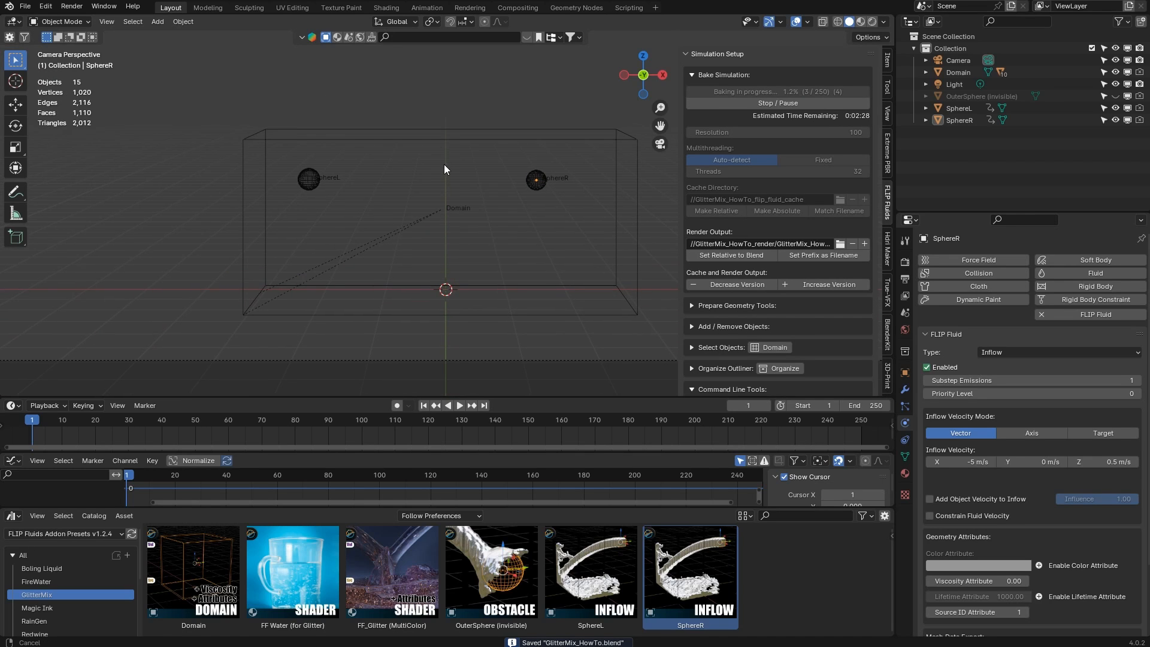
click(777, 103)
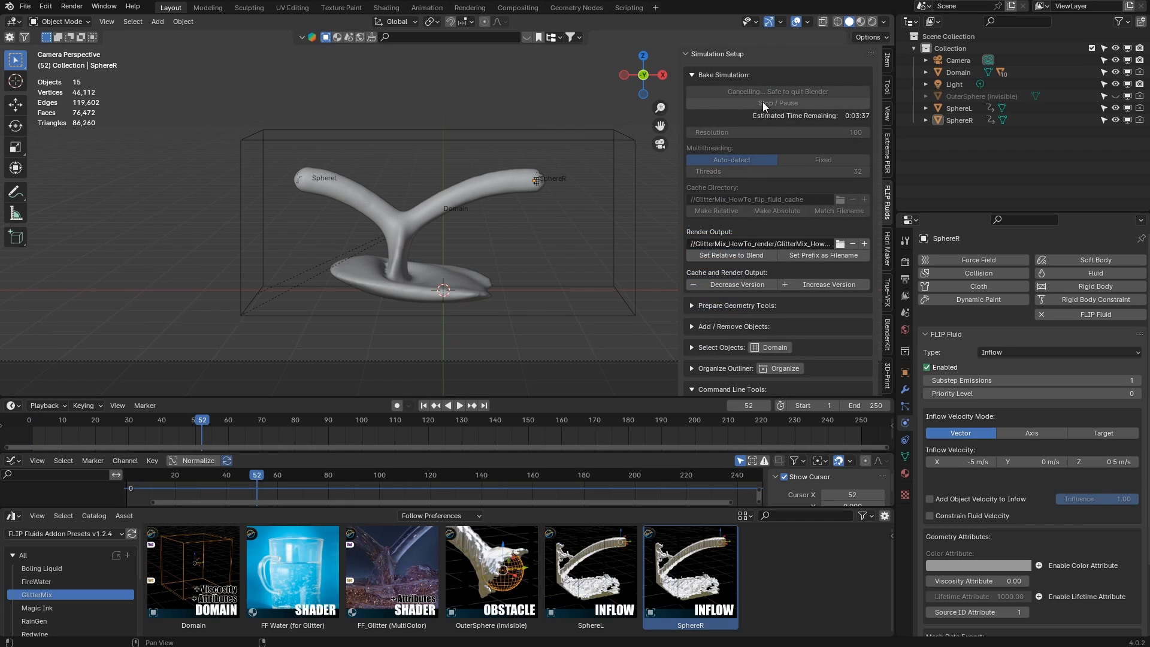
click(776, 103)
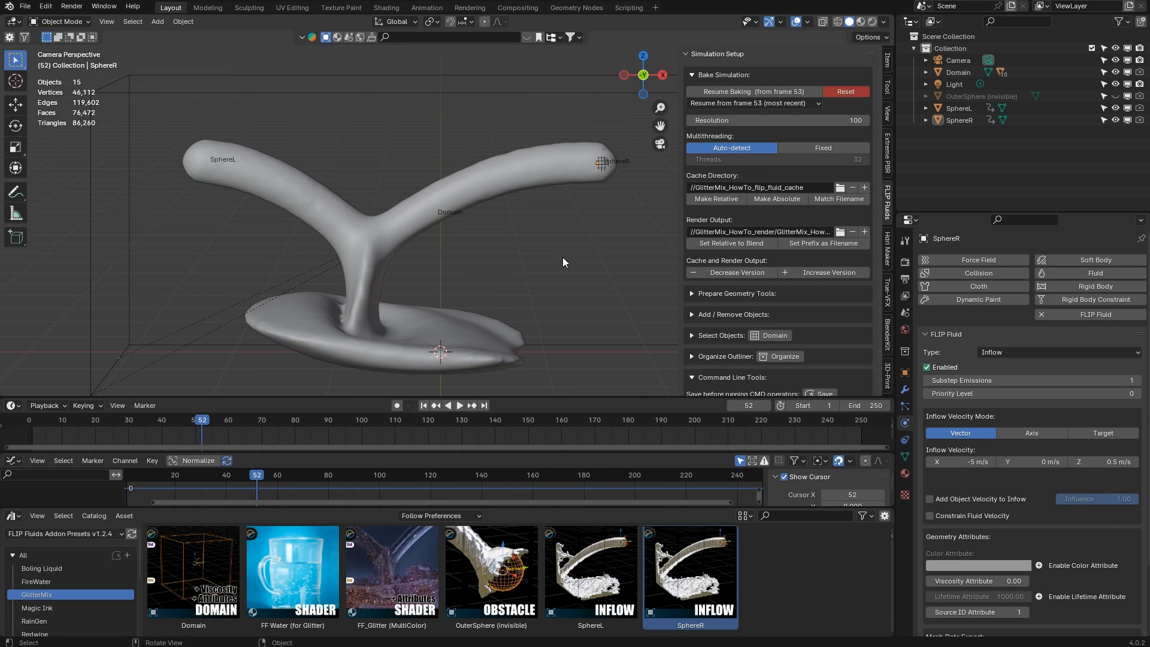
click(861, 22)
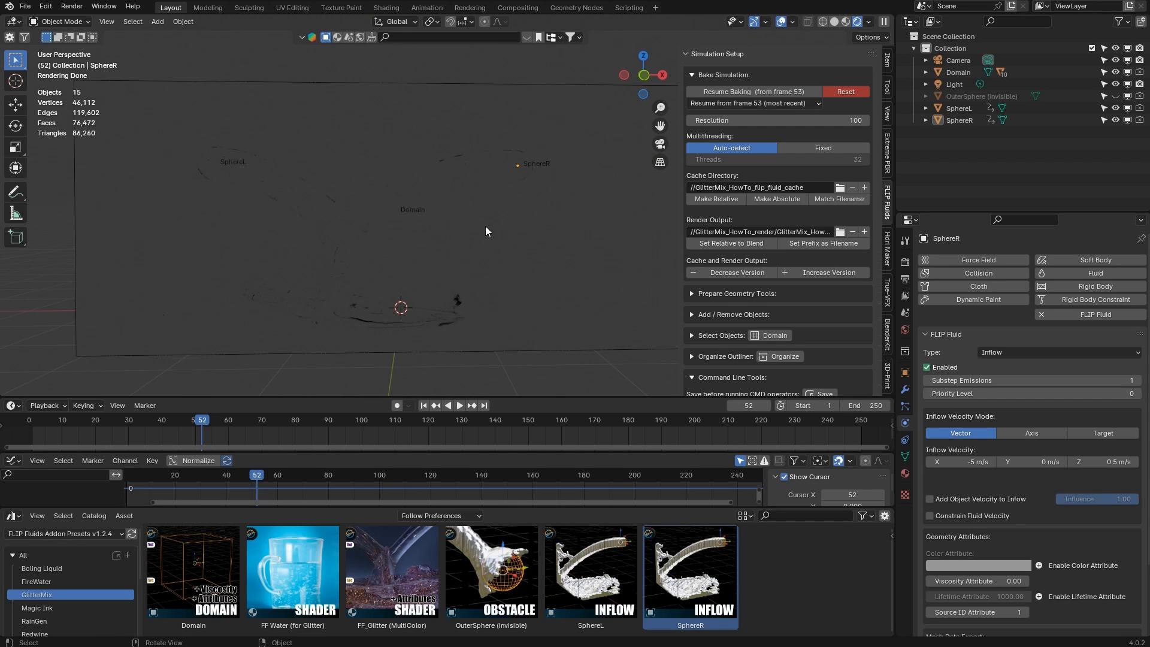
Apply the Learner Park 04K HDRI from HDRI Maker Studio and expand the Domain's objects
click(888, 245)
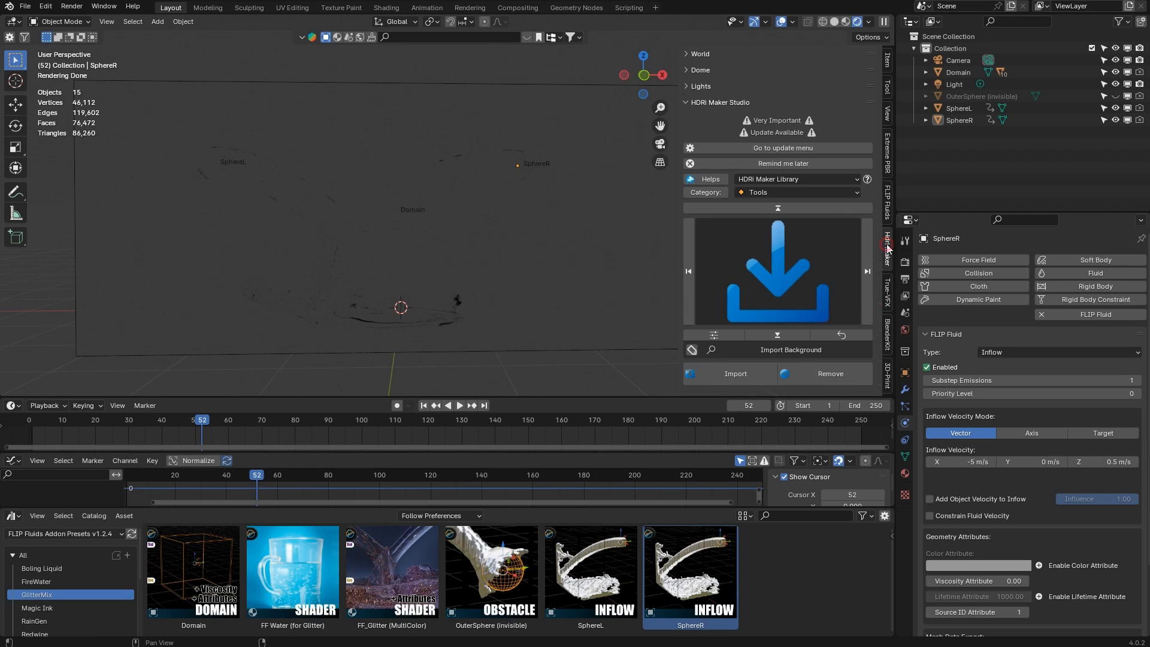
click(795, 192)
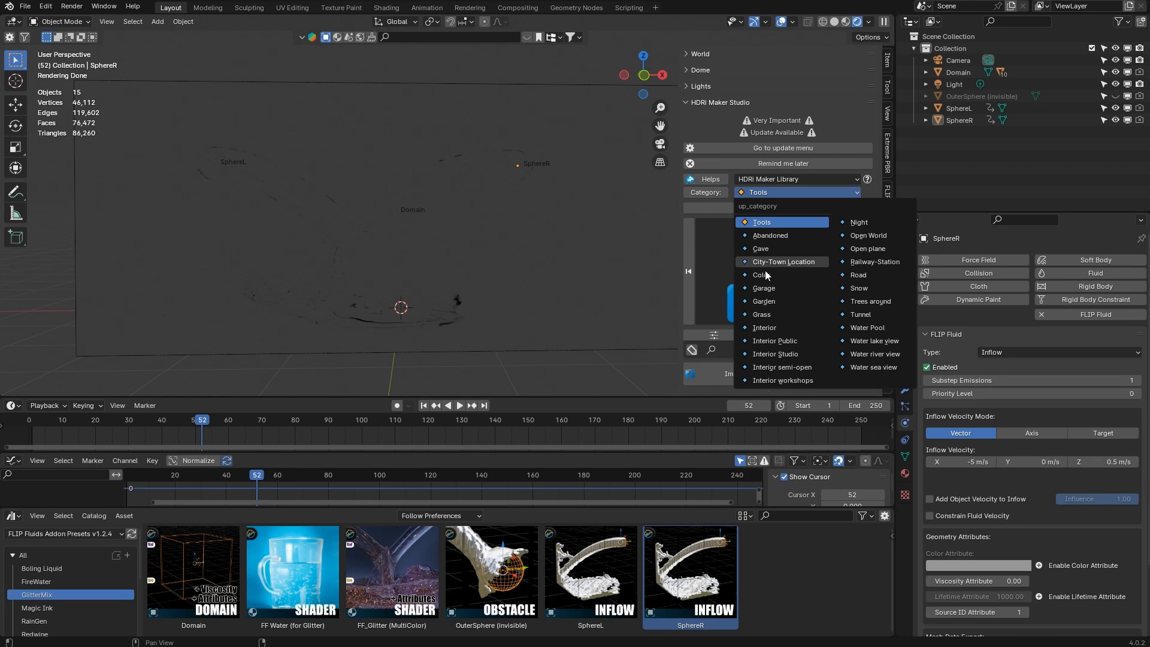
mouse_move(766, 327)
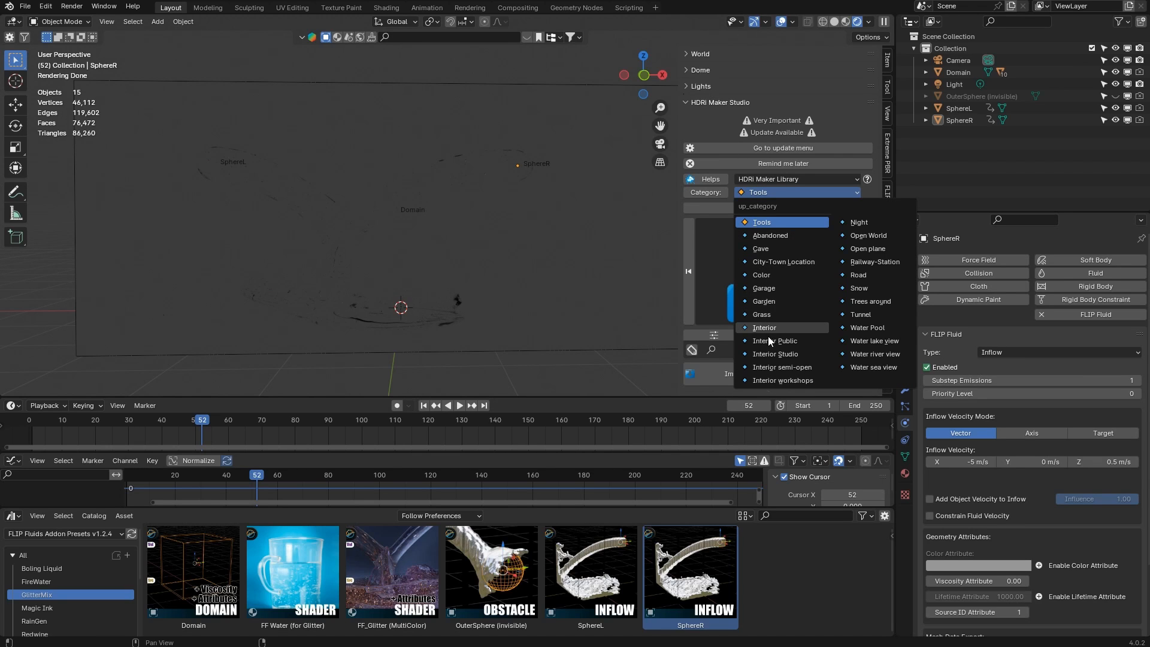
click(868, 248)
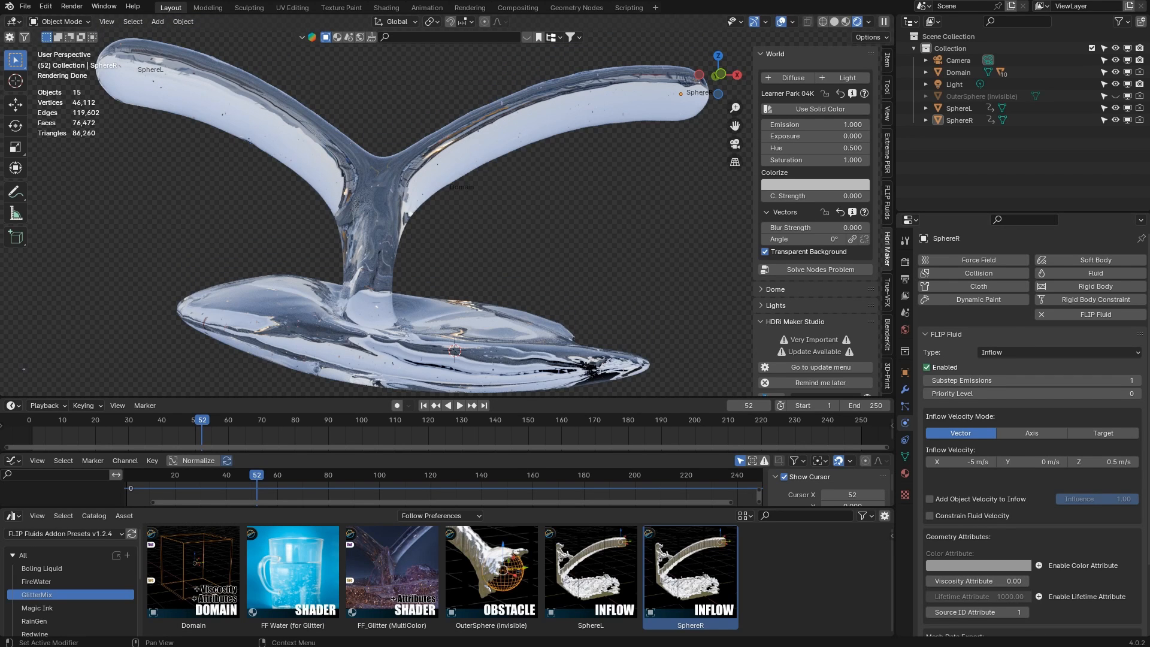
click(927, 72)
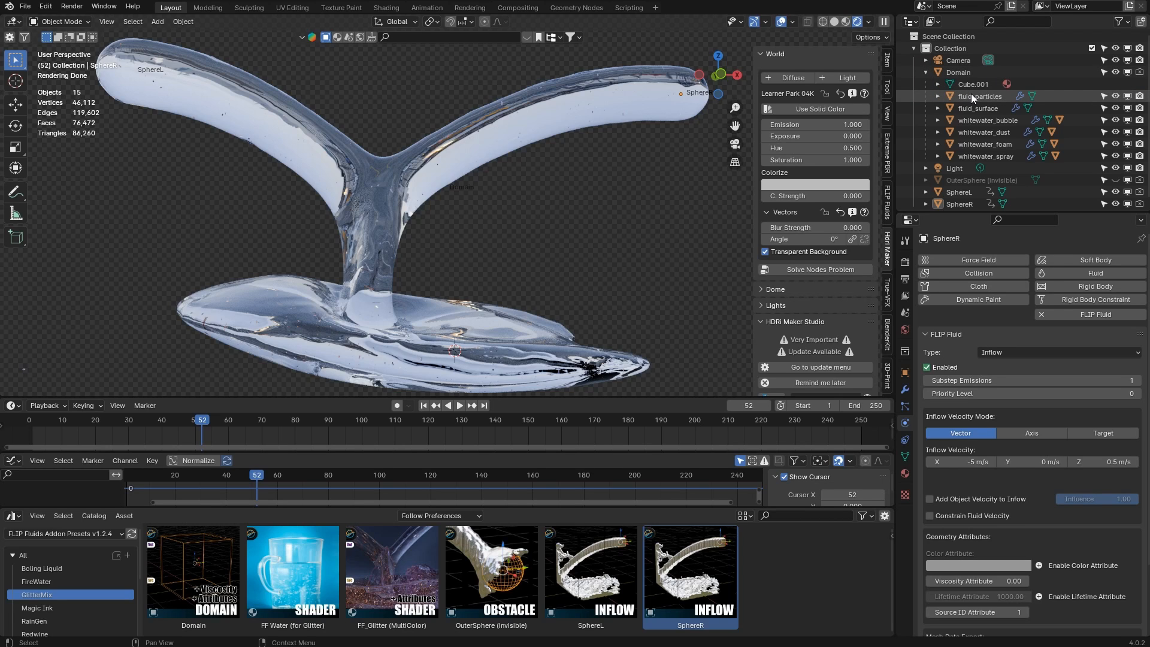
Select fluid_particles and reload the frame so the particles show as dots in the liquid
click(978, 96)
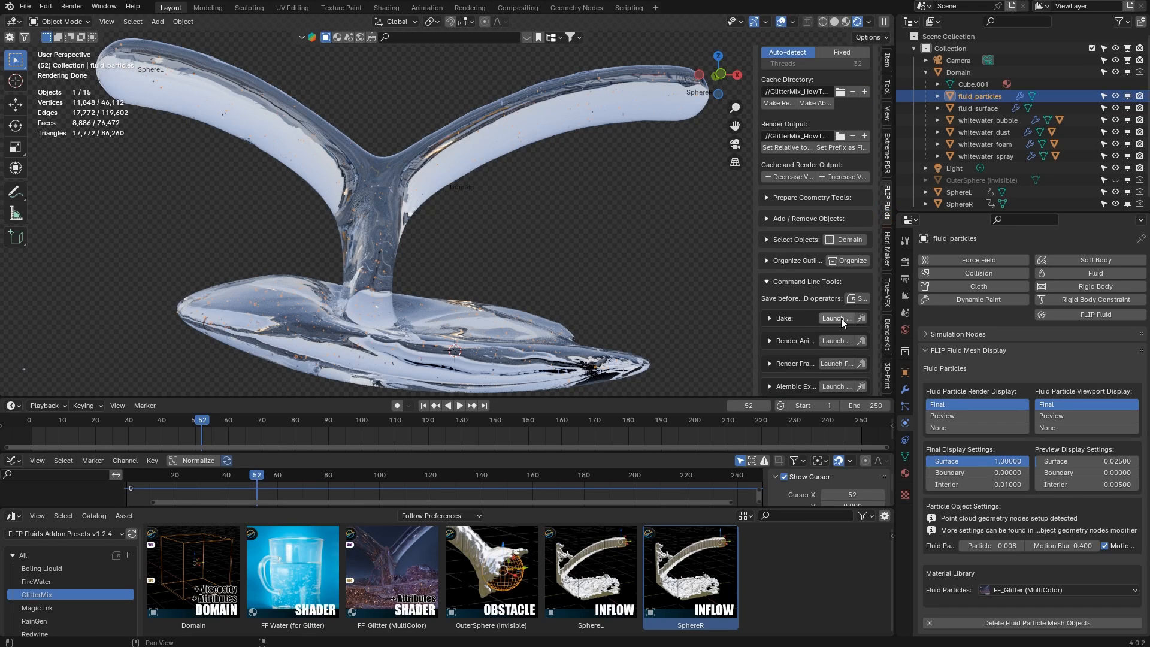
scroll(down, 3)
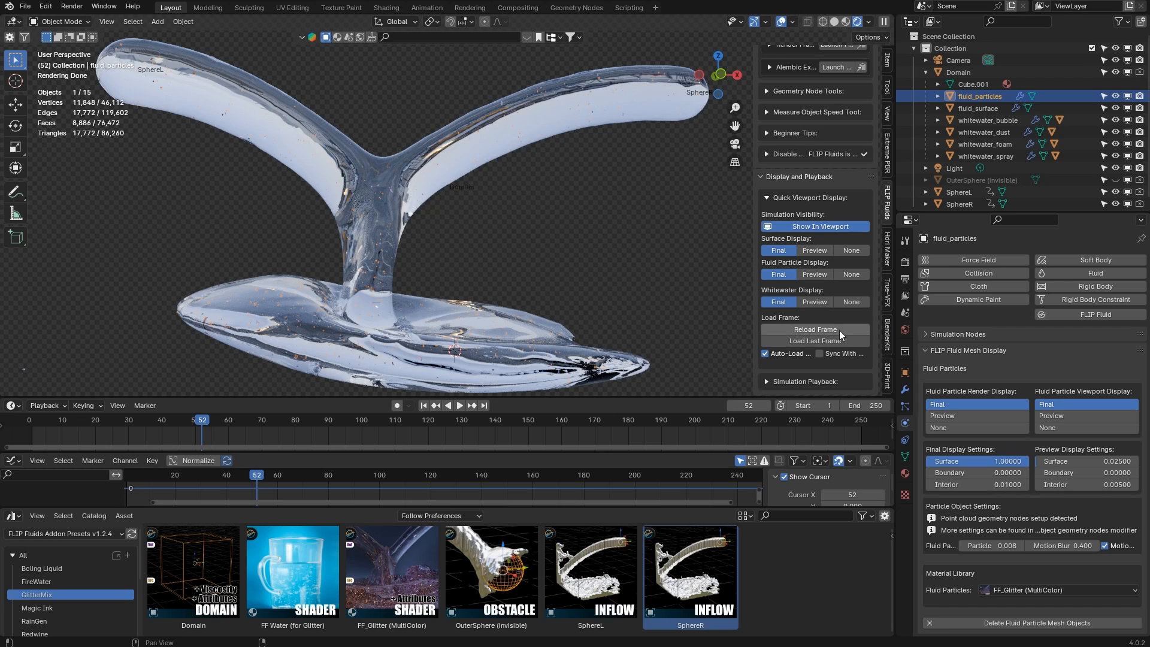
click(814, 329)
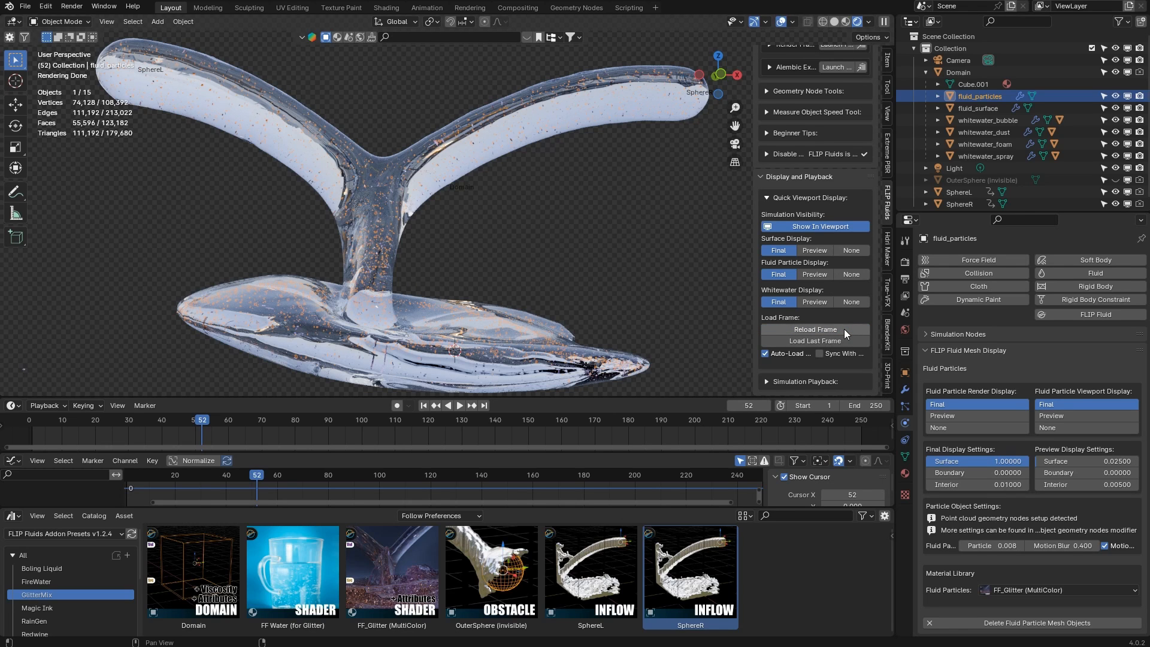
mouse_move(848, 322)
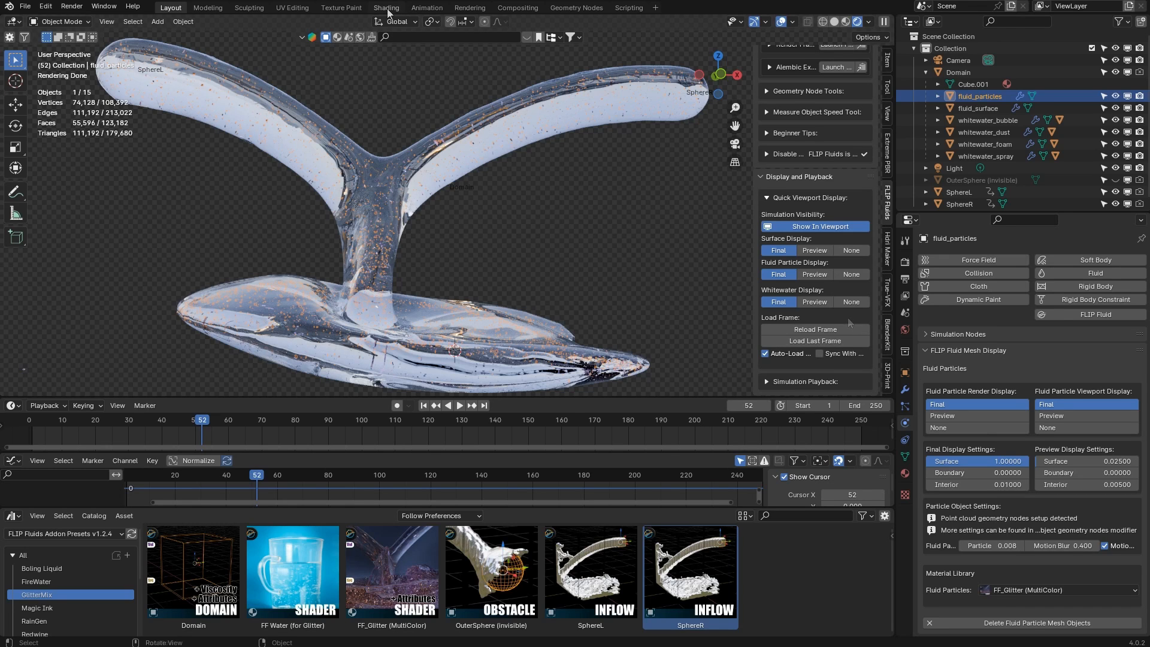
Set the FF_Glitter (MultiColor) Principled BSDF base colours to green and blue
click(385, 7)
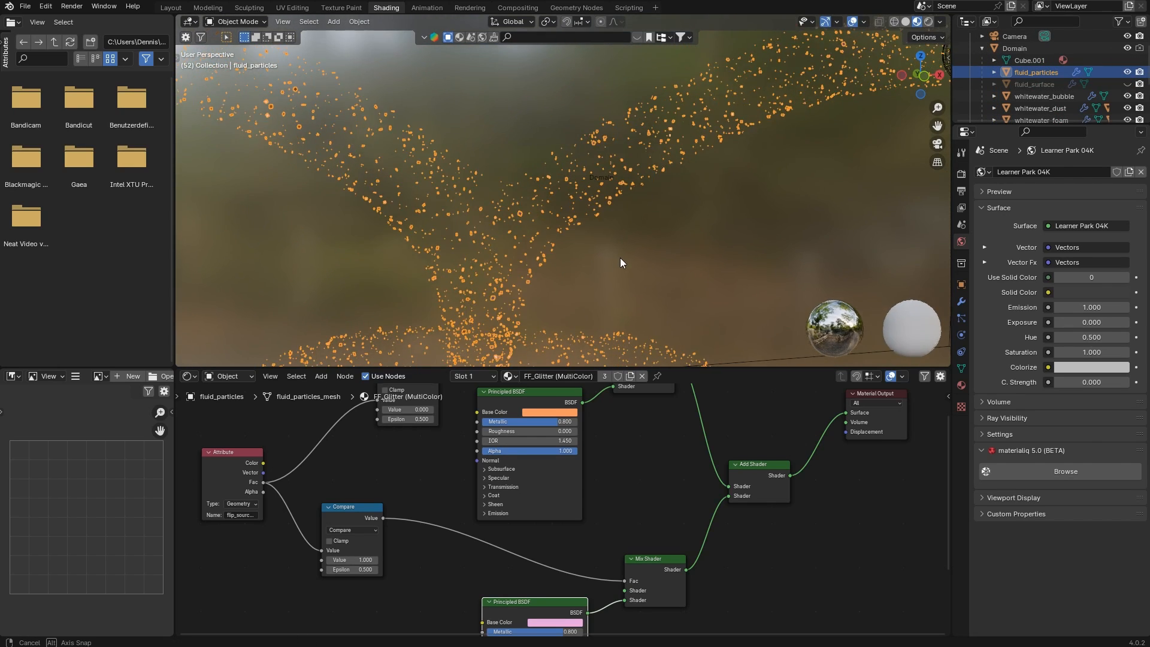
click(557, 411)
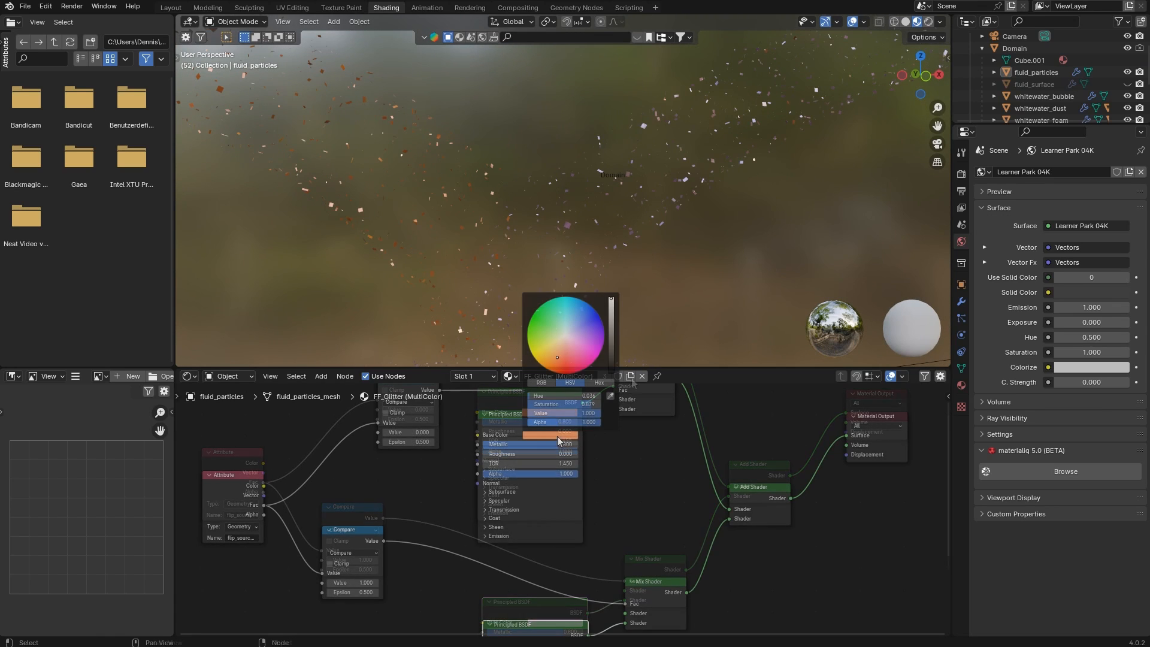
click(535, 315)
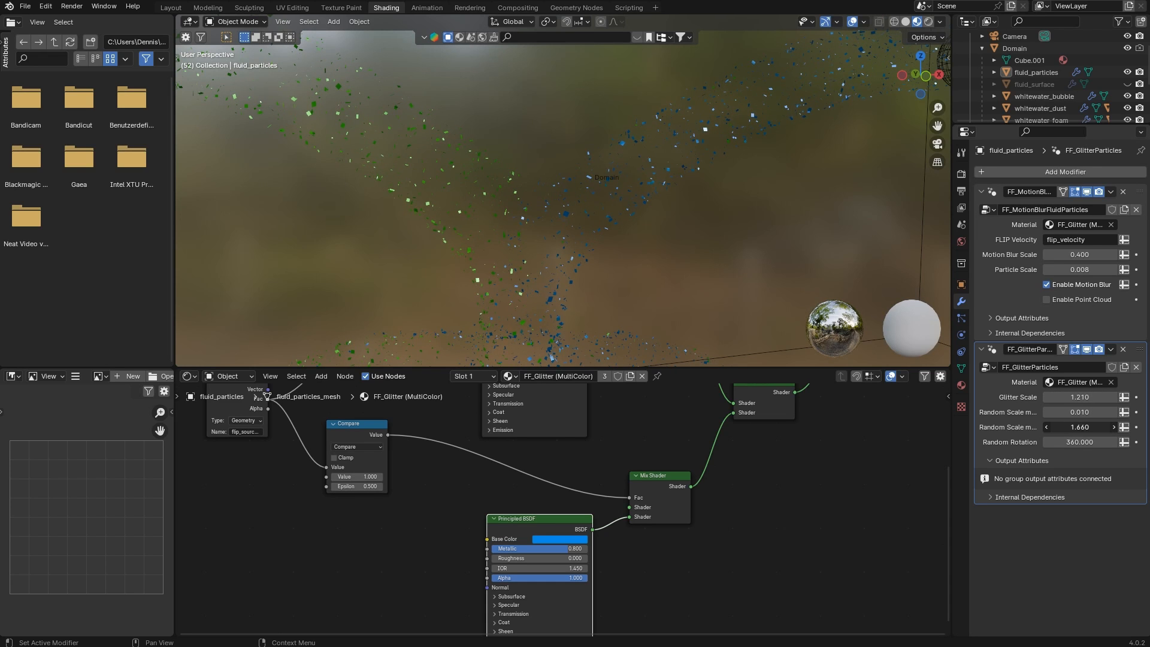
Raise the FF_GlitterParticles Random Scale and set Random Rotation, then select Domain
click(1079, 426)
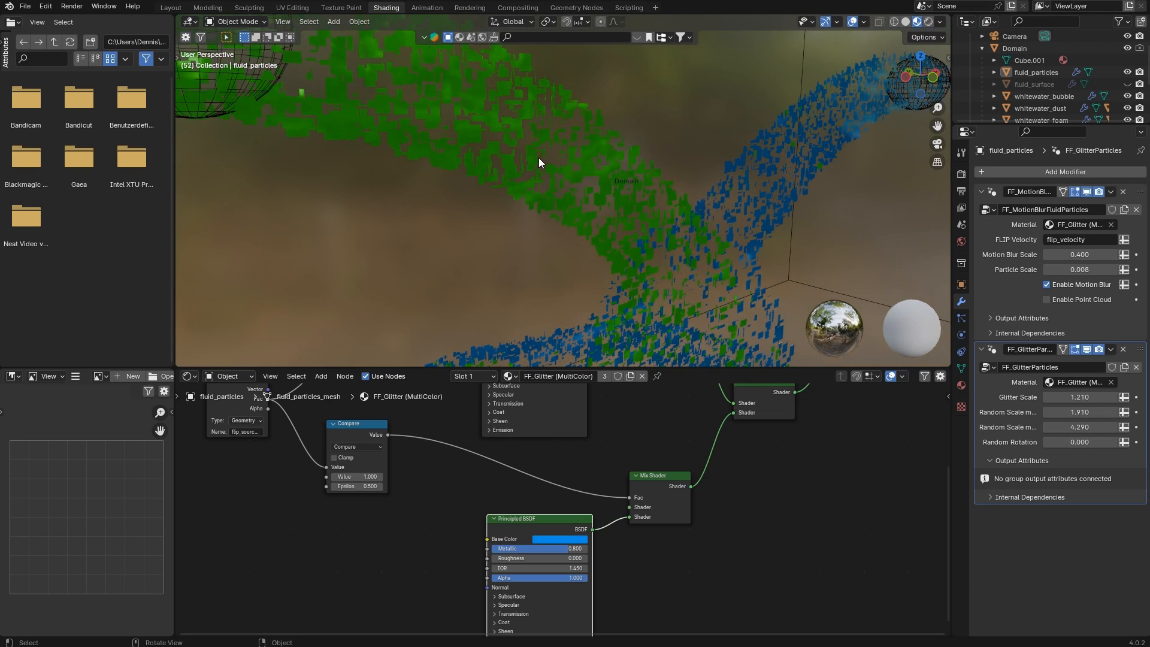
click(1079, 442)
text(3.670)
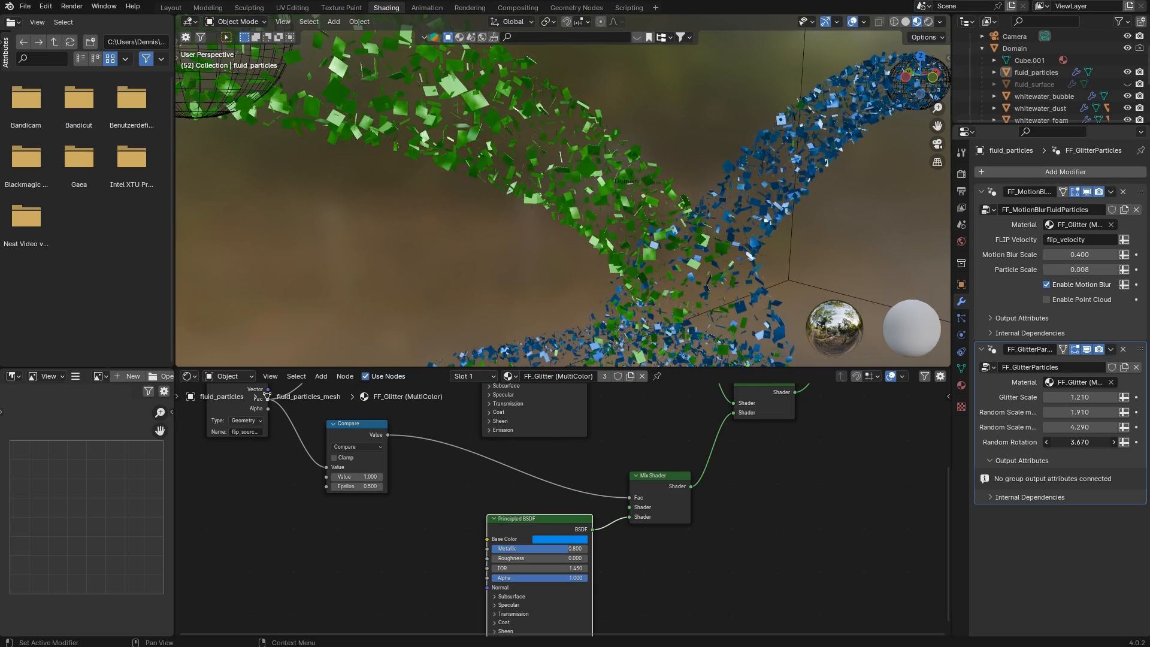
click(1015, 48)
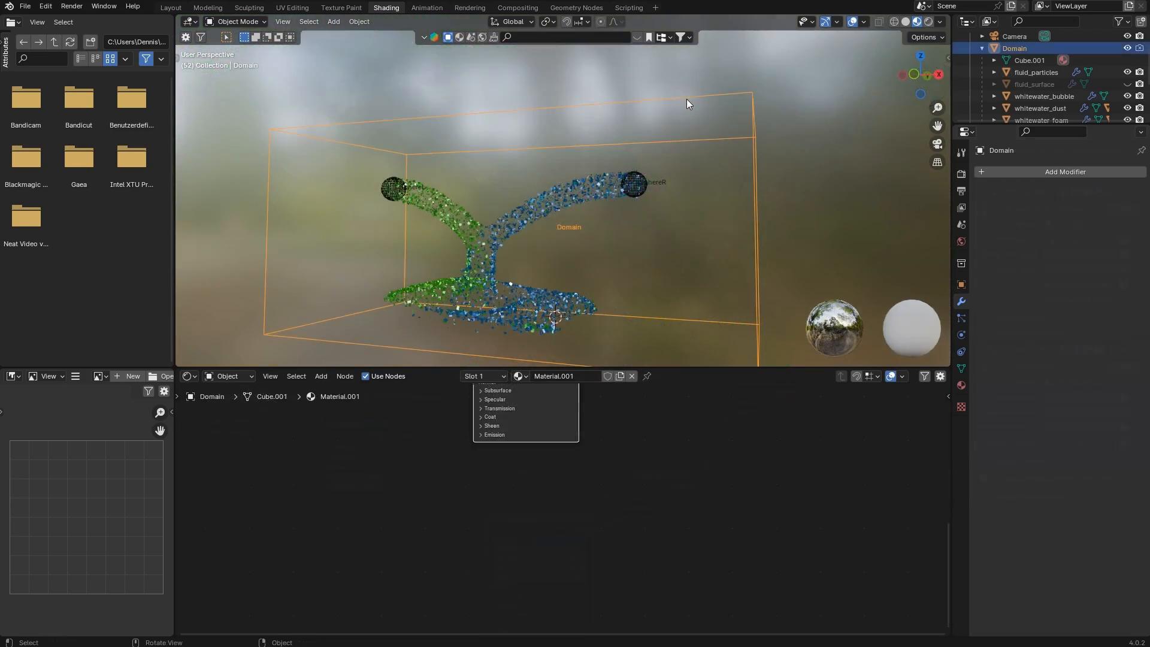
Show the Domain's Surface physics with Velocity Based and Other Attributes expanded
click(960, 352)
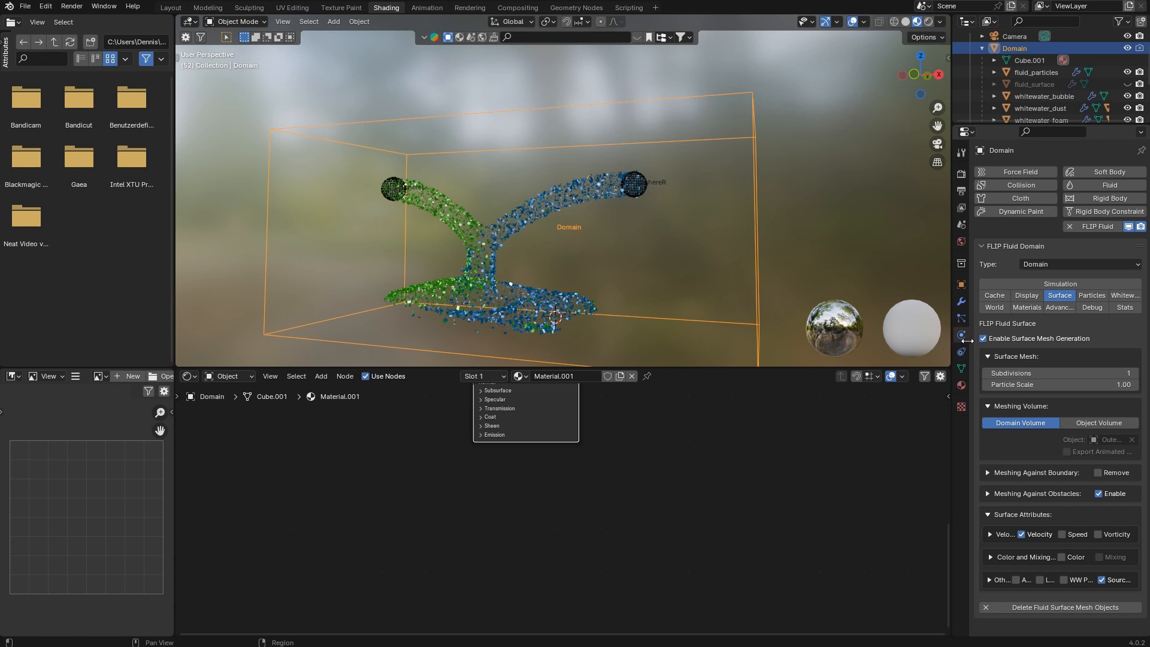
click(989, 534)
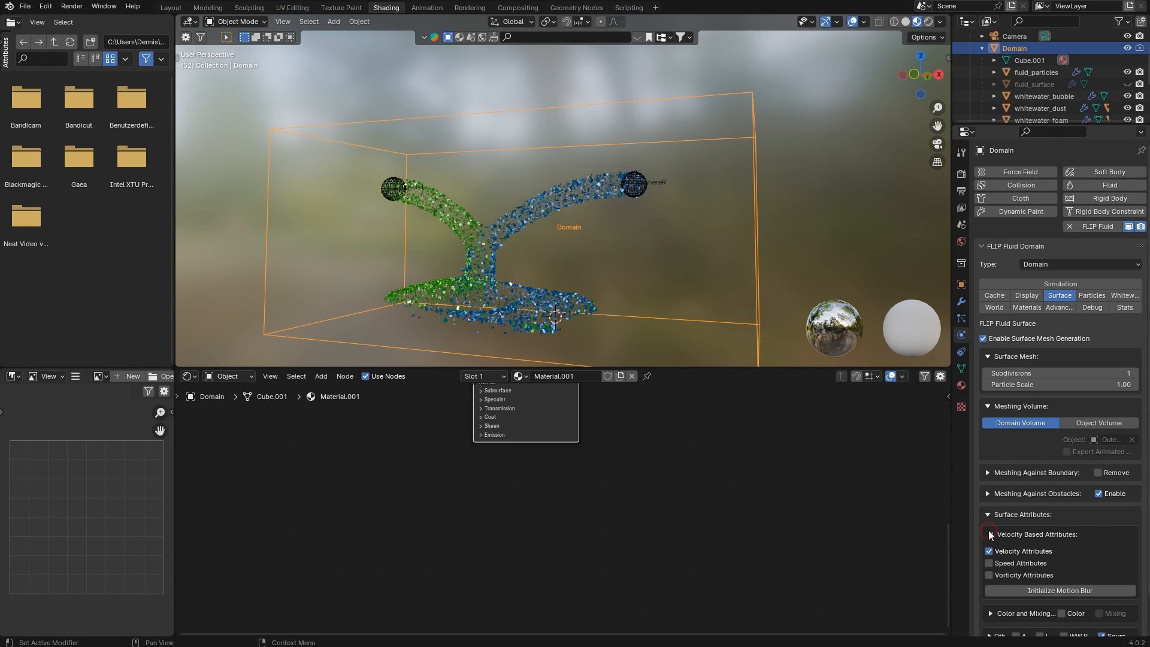
scroll(down, 3)
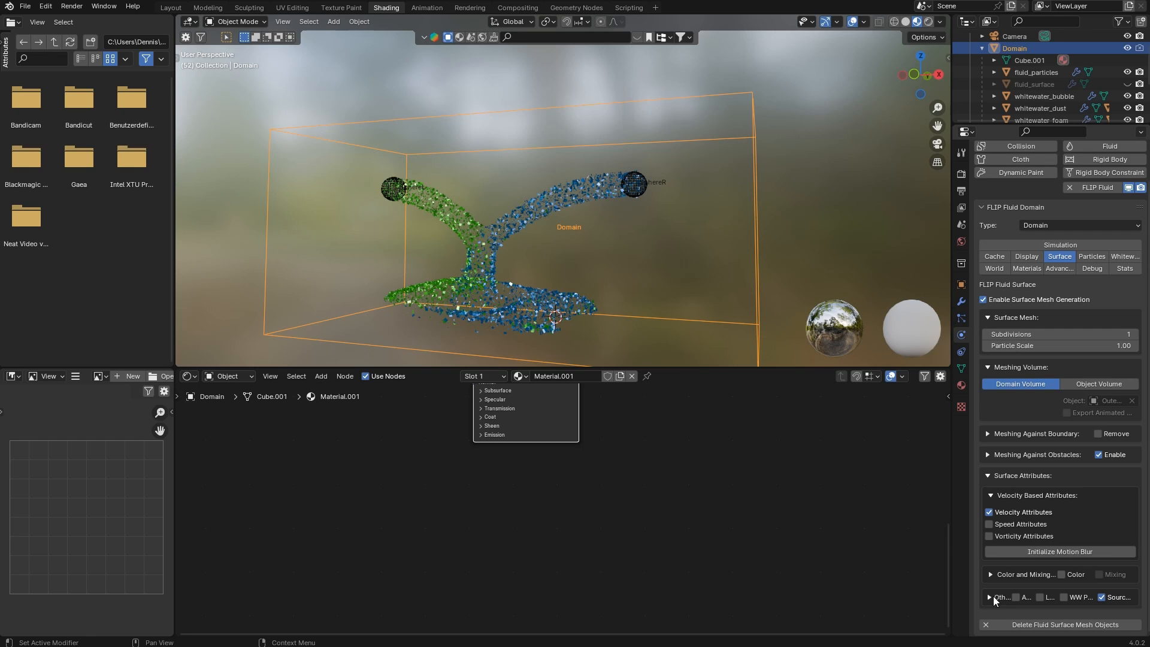
click(989, 597)
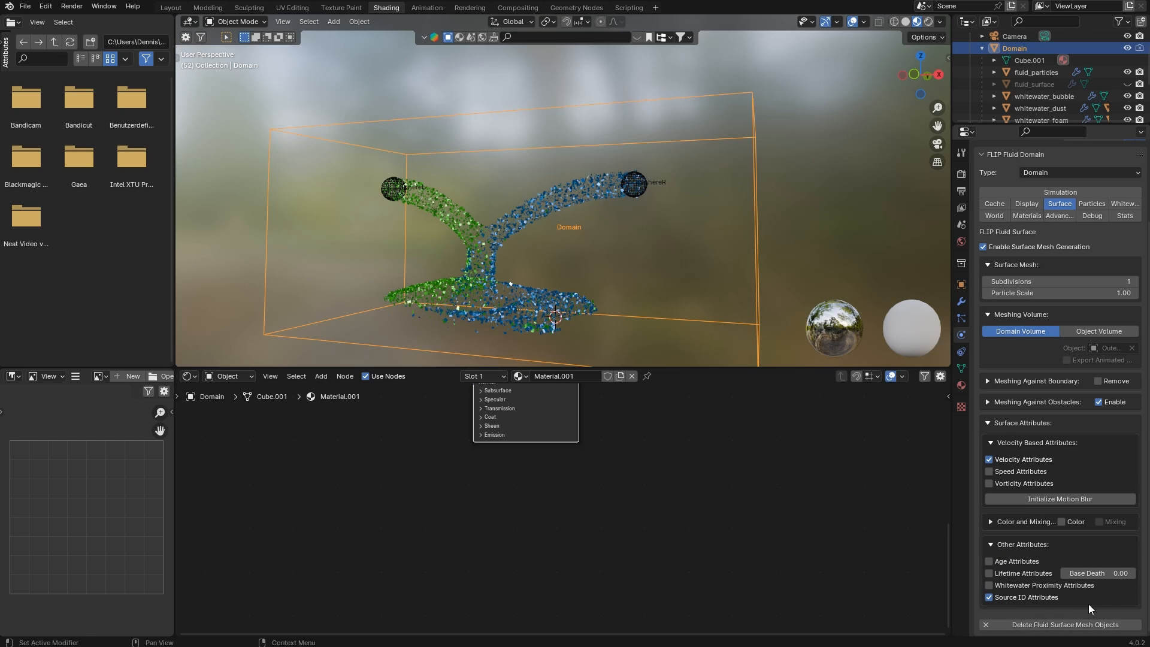